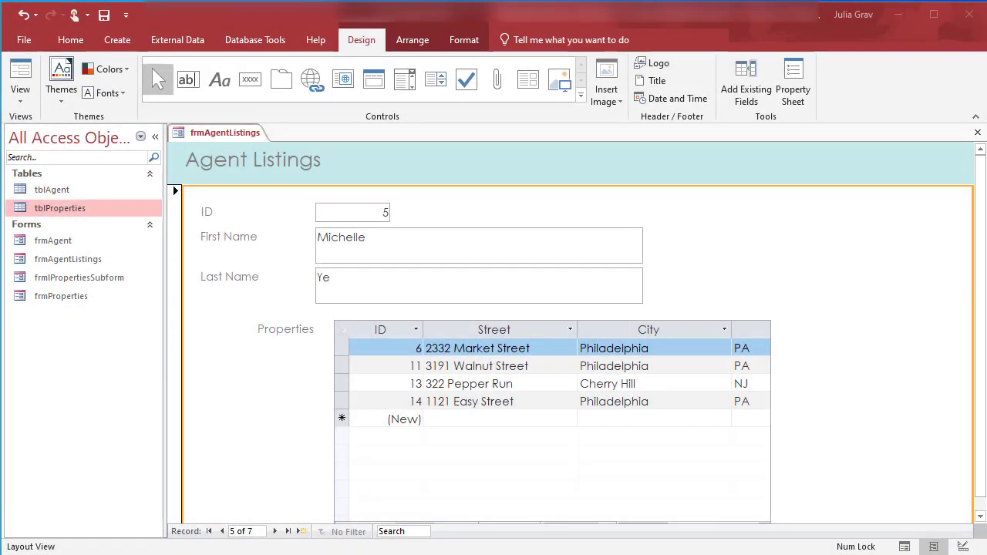
pyautogui.moveTo(934, 267)
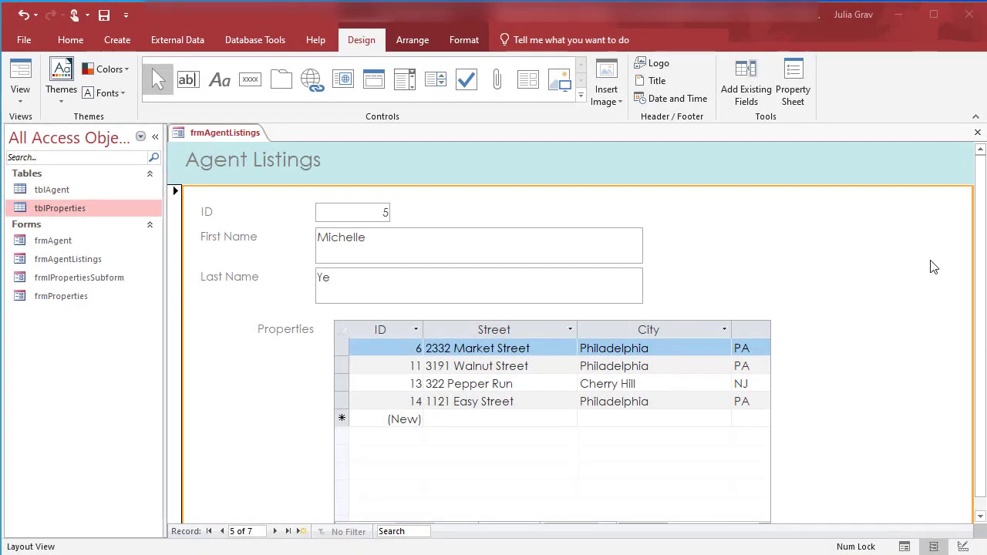
pyautogui.moveTo(241, 351)
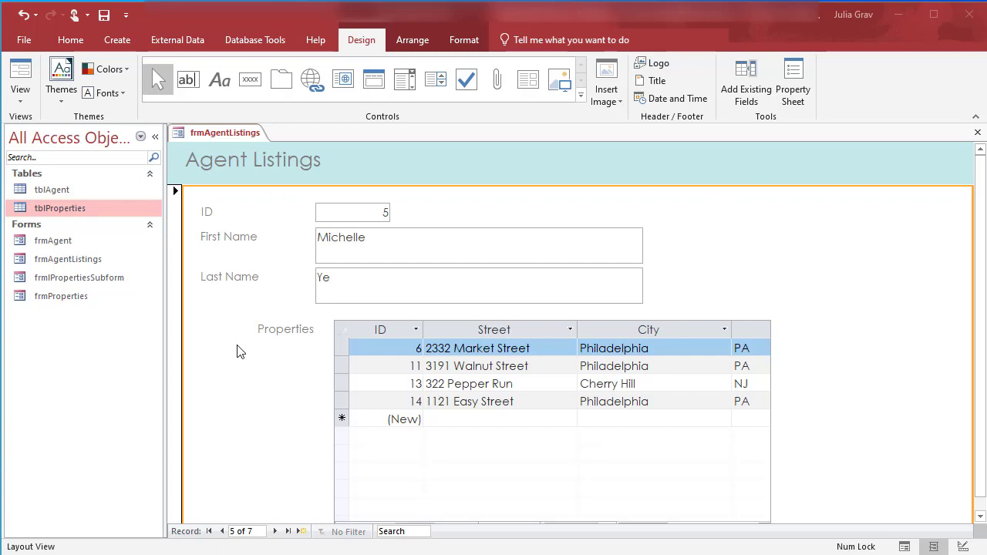
pyautogui.moveTo(229, 361)
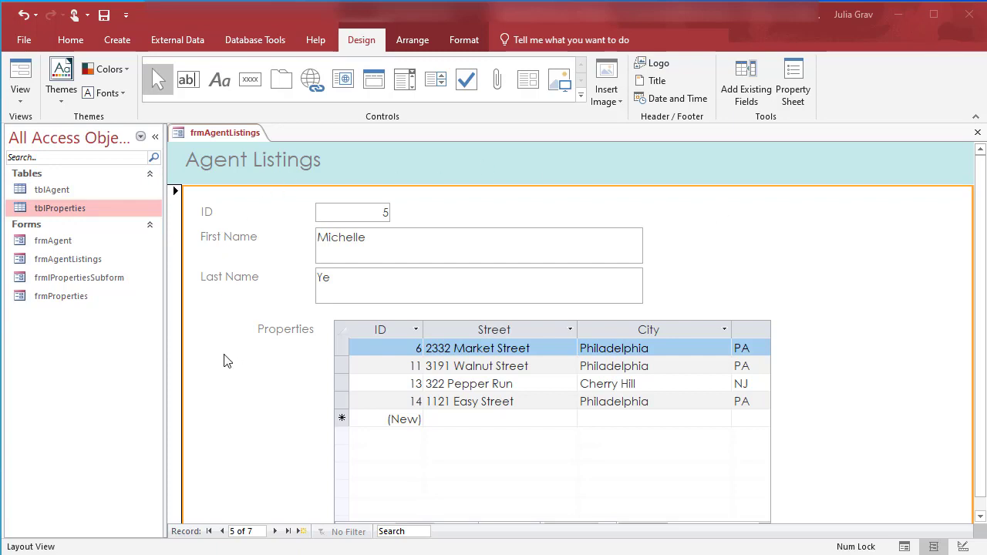
pyautogui.moveTo(462, 315)
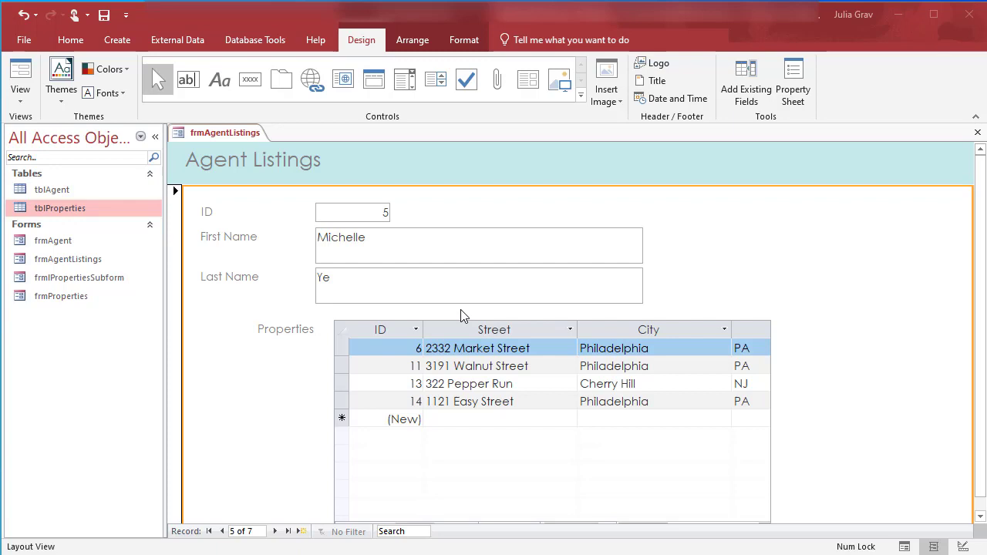
pyautogui.moveTo(415, 259)
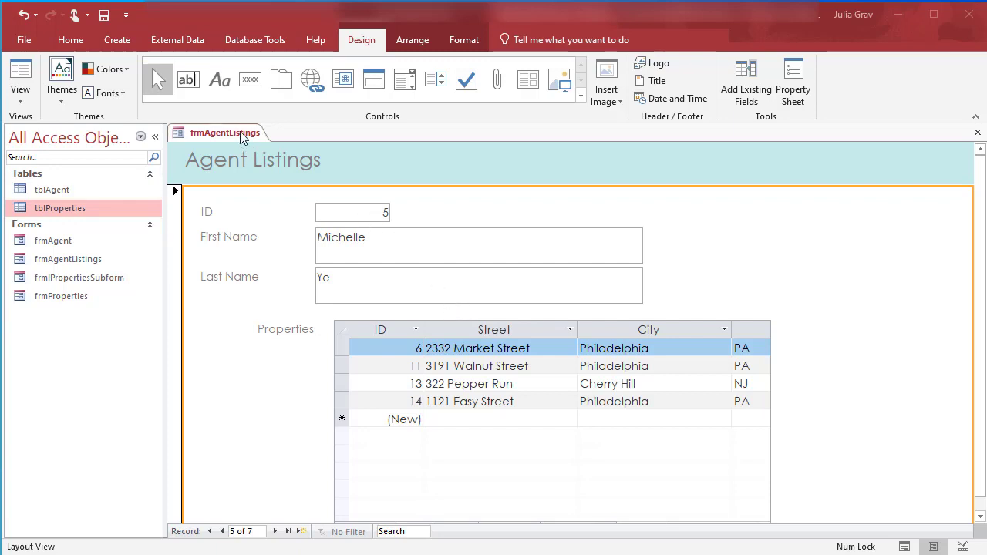
# Switch the frmAgentListings form to Design View
pyautogui.rightClick(219, 132)
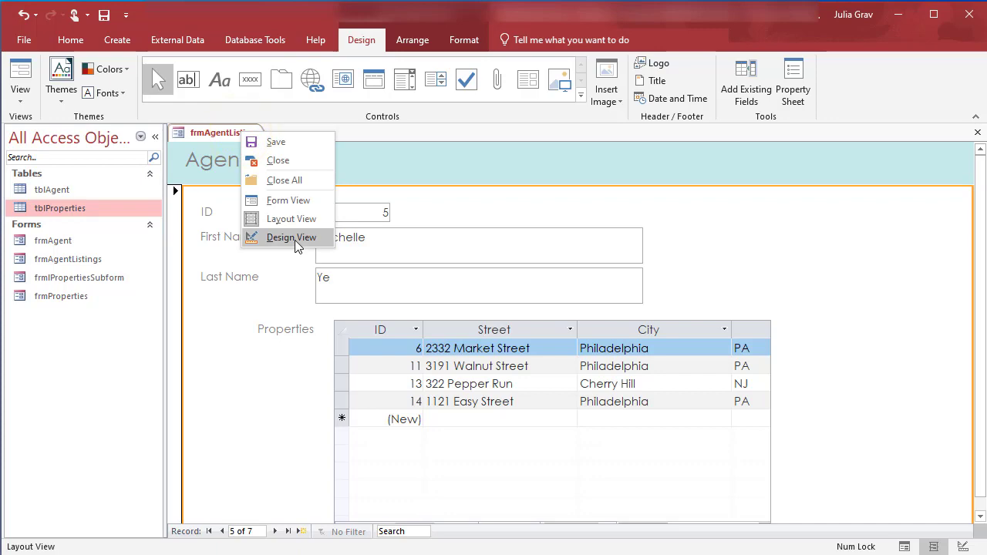
pyautogui.click(290, 237)
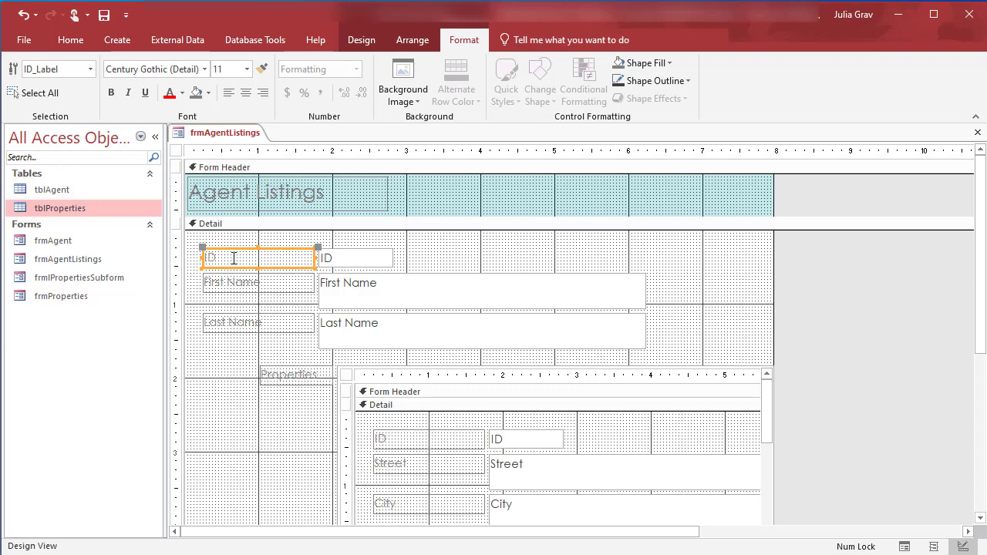
pyautogui.moveTo(351, 265)
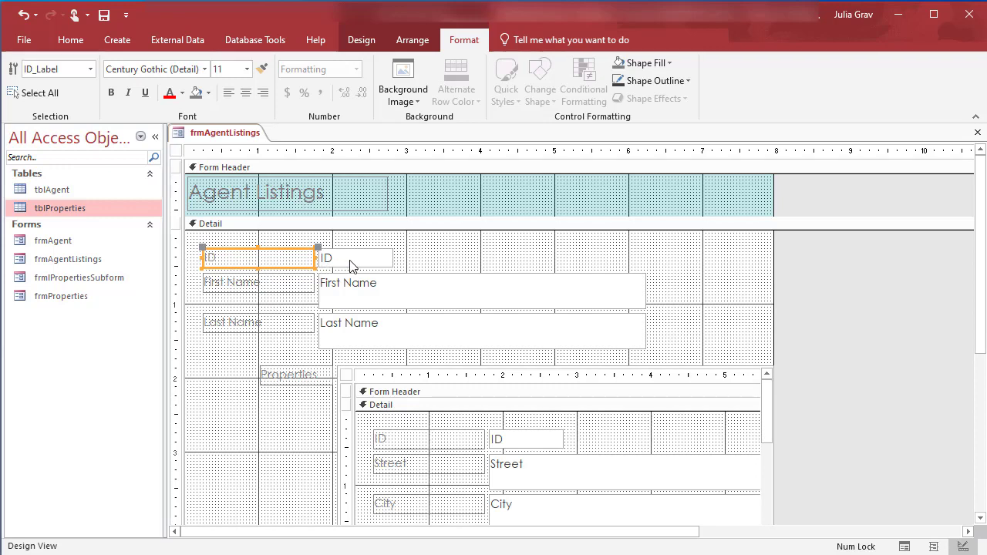
# Select the ID label and text box in the Detail section and cut them
pyautogui.click(355, 256)
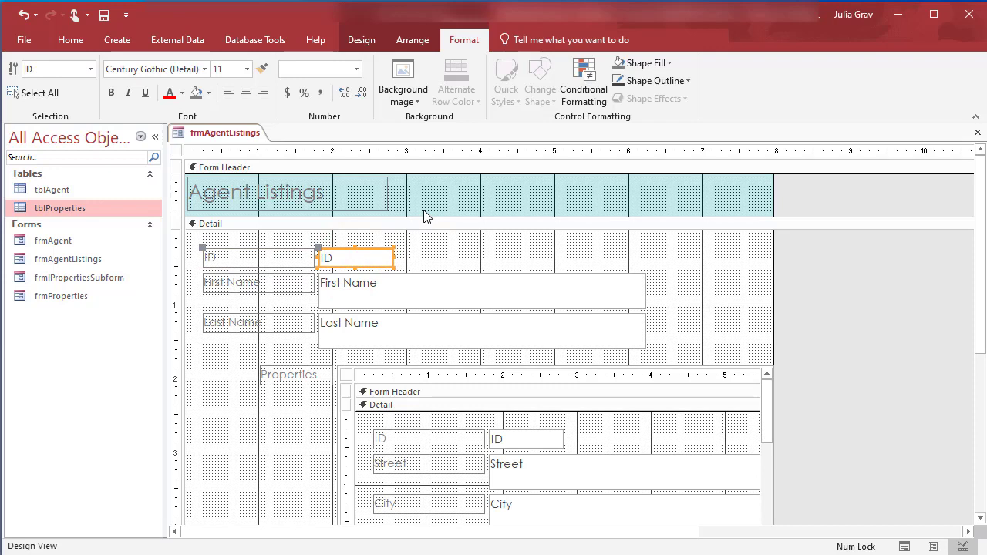
pyautogui.moveTo(423, 201)
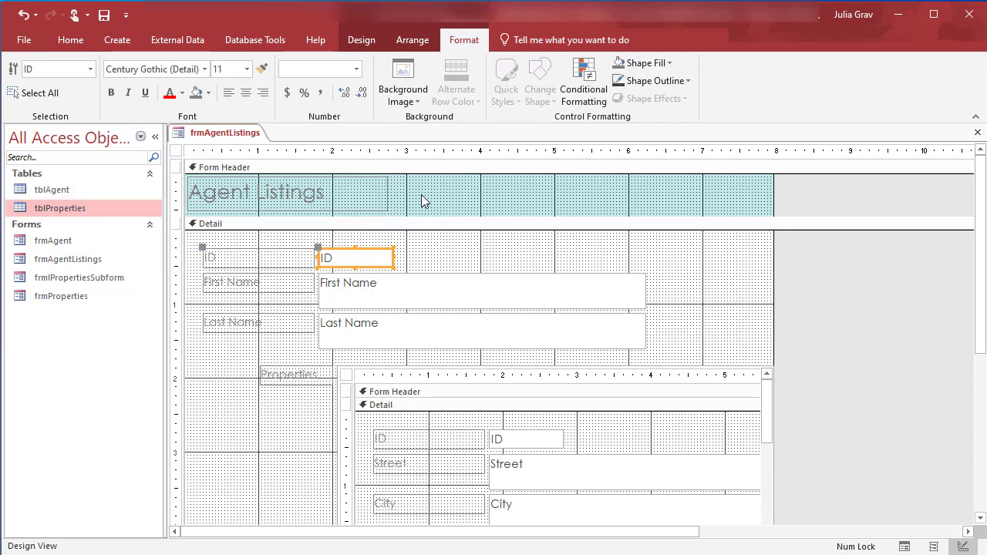
pyautogui.click(254, 258)
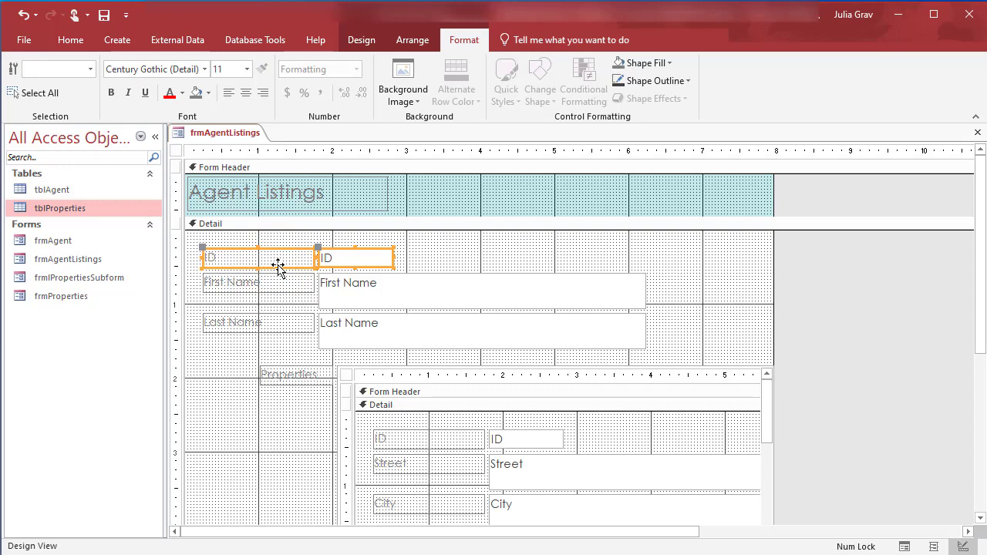
pyautogui.moveTo(290, 256)
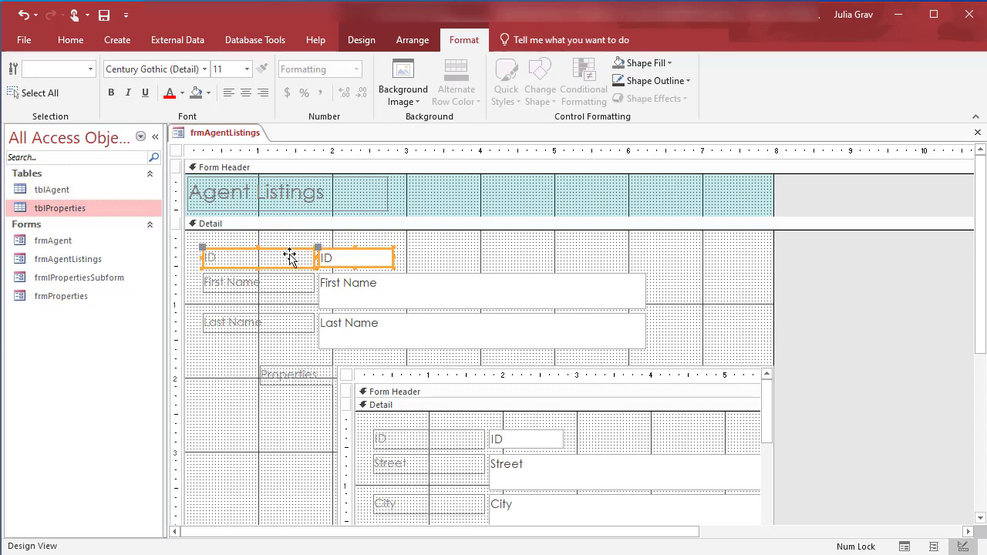
pyautogui.click(286, 256)
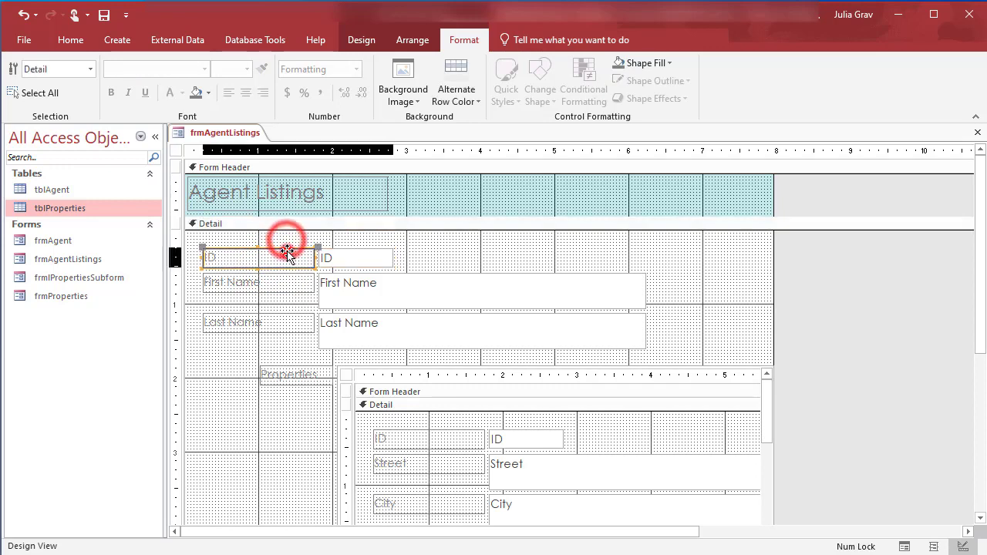
pyautogui.click(254, 256)
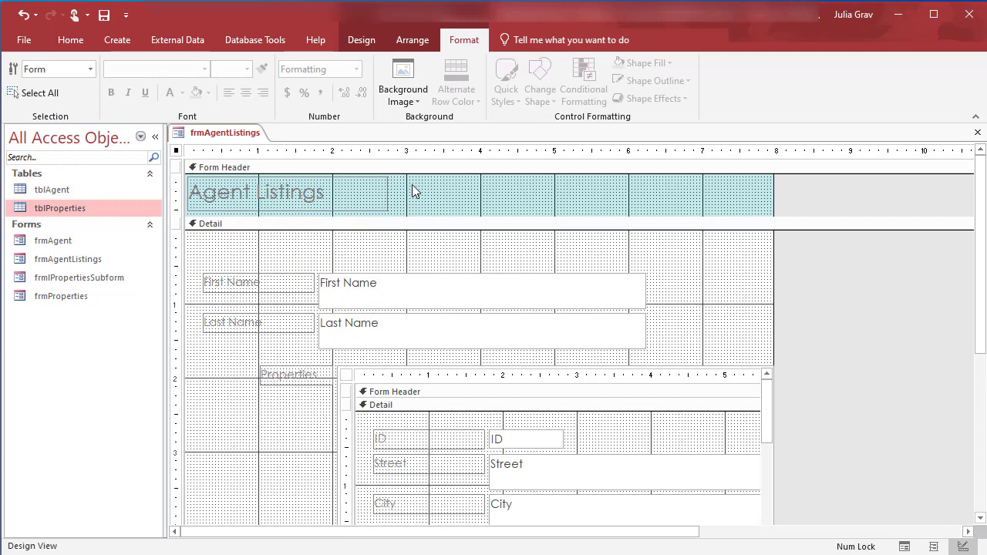
# Paste the ID label and box into the Form Header beside the title
pyautogui.rightClick(415, 188)
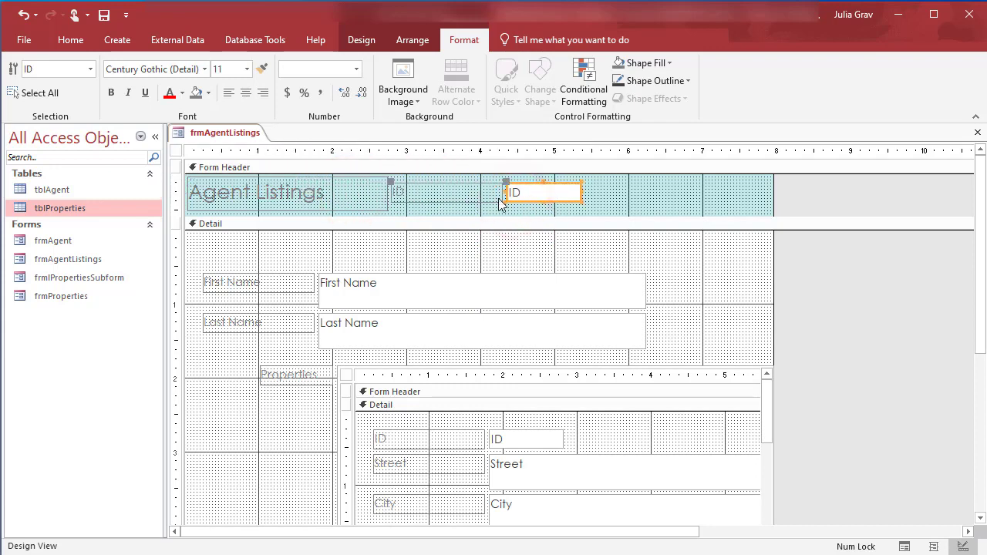
pyautogui.click(444, 191)
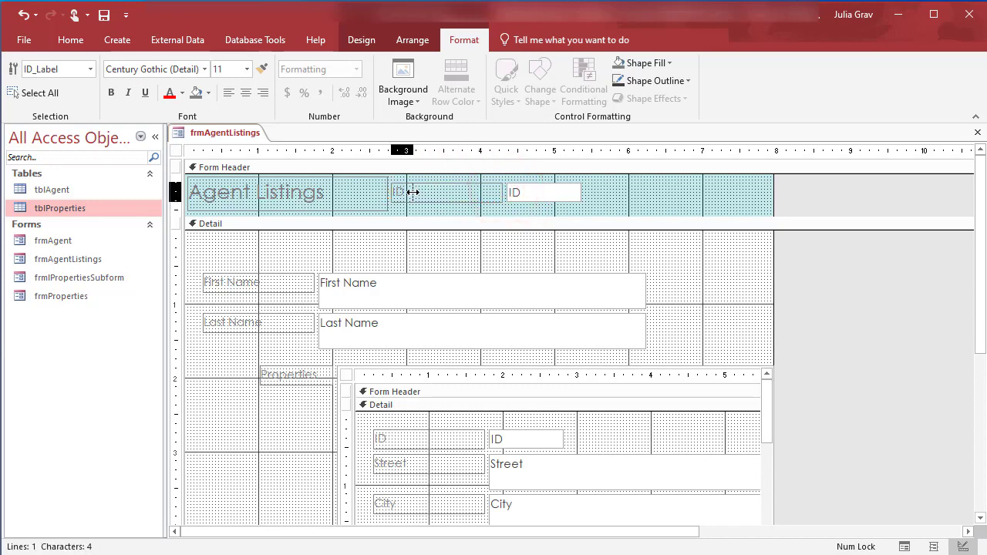
pyautogui.click(542, 191)
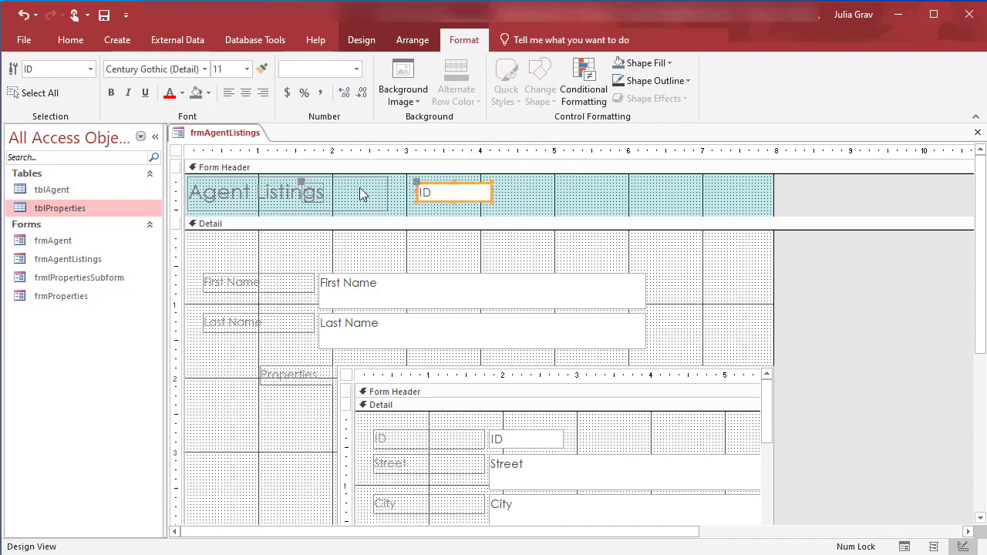
# Adjust the pasted ID label and shorten the ID box to fit beside the title
pyautogui.click(309, 192)
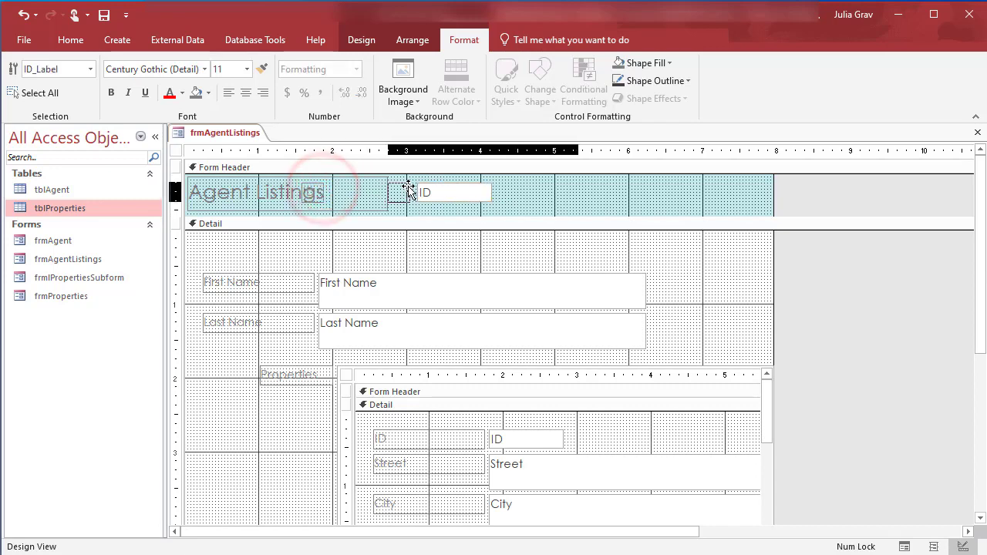
pyautogui.click(424, 191)
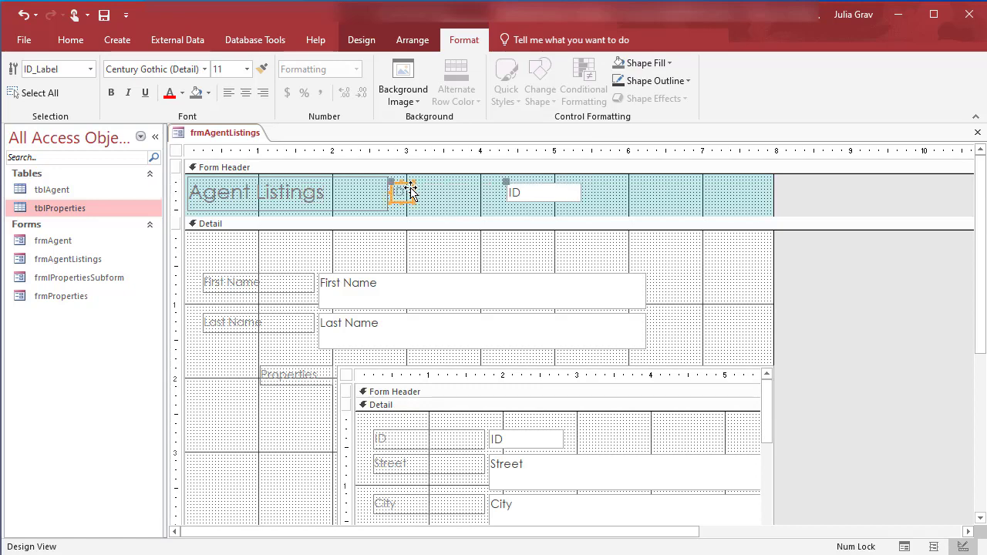
pyautogui.click(524, 191)
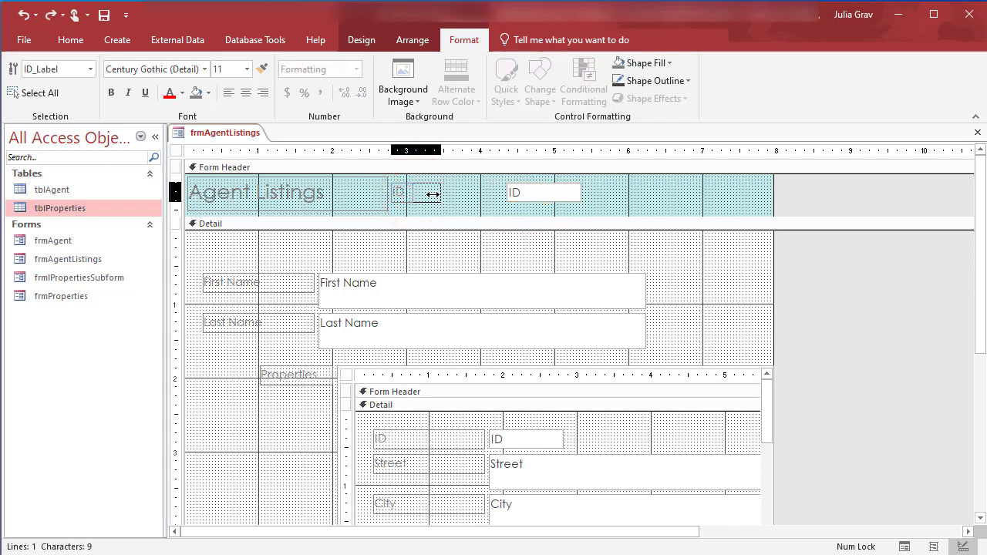
pyautogui.click(517, 191)
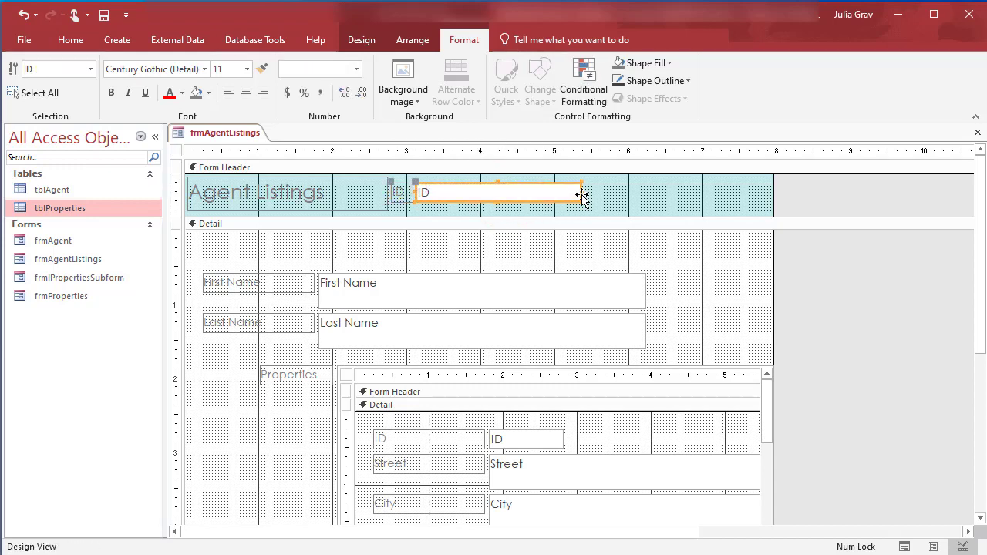
pyautogui.moveTo(583, 194); pyautogui.dragTo(481, 191)
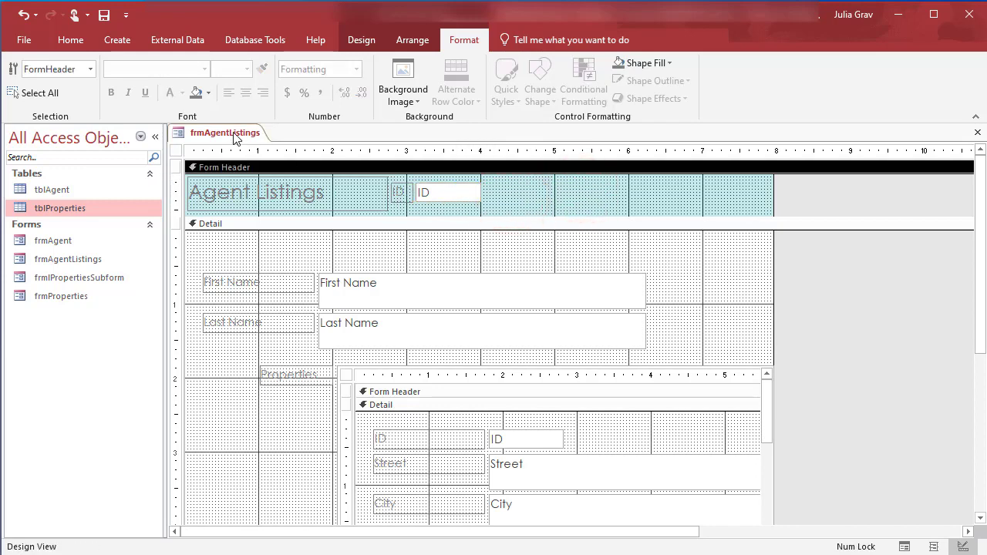
# Switch to Form View to check agent 1's ID showing in the header
pyautogui.rightClick(225, 133)
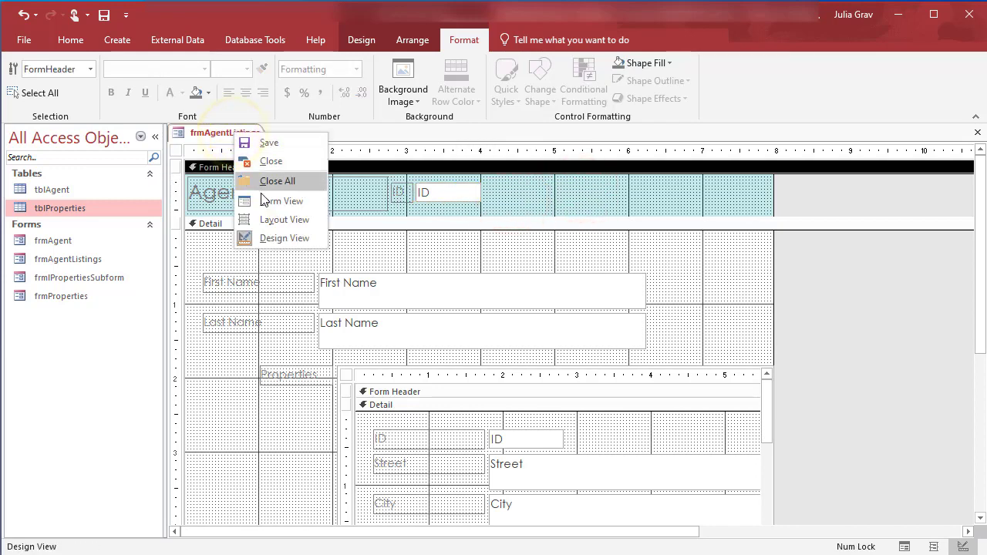
pyautogui.click(284, 200)
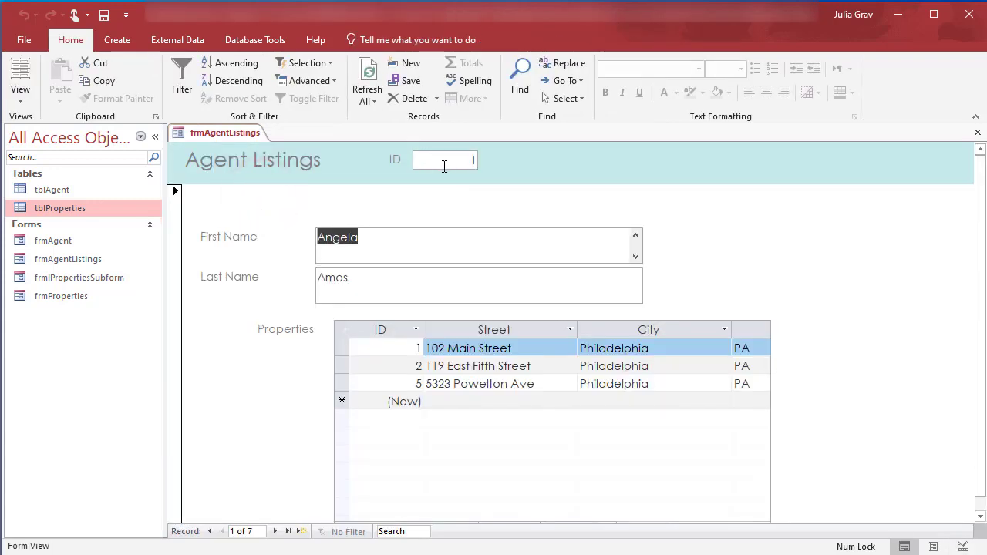
pyautogui.click(444, 158)
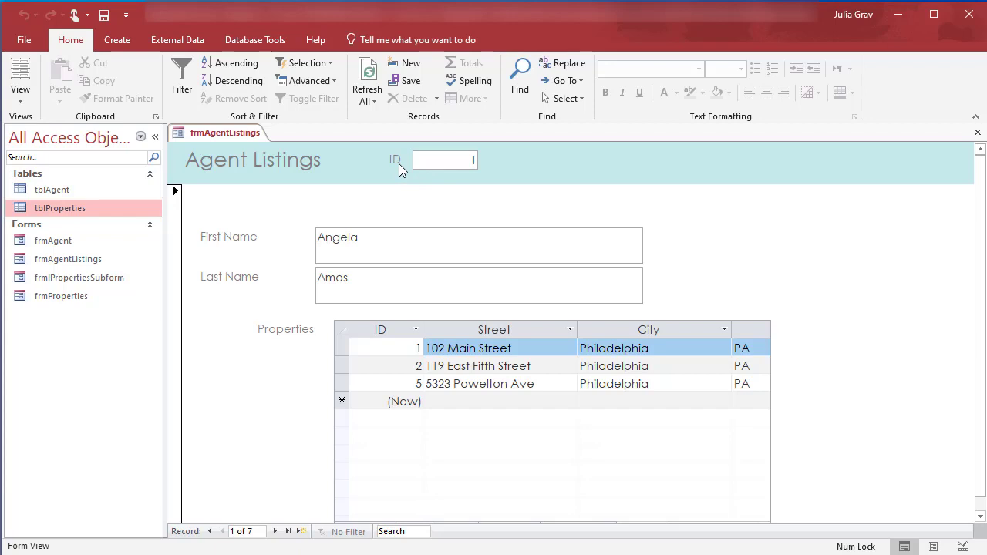
# Switch the form to Layout View
pyautogui.rightClick(225, 133)
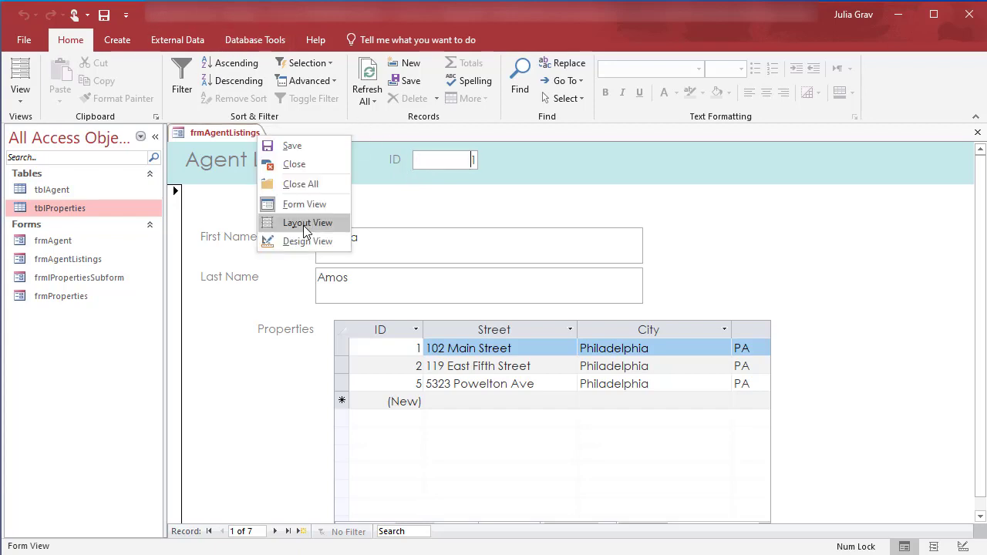
pyautogui.click(307, 222)
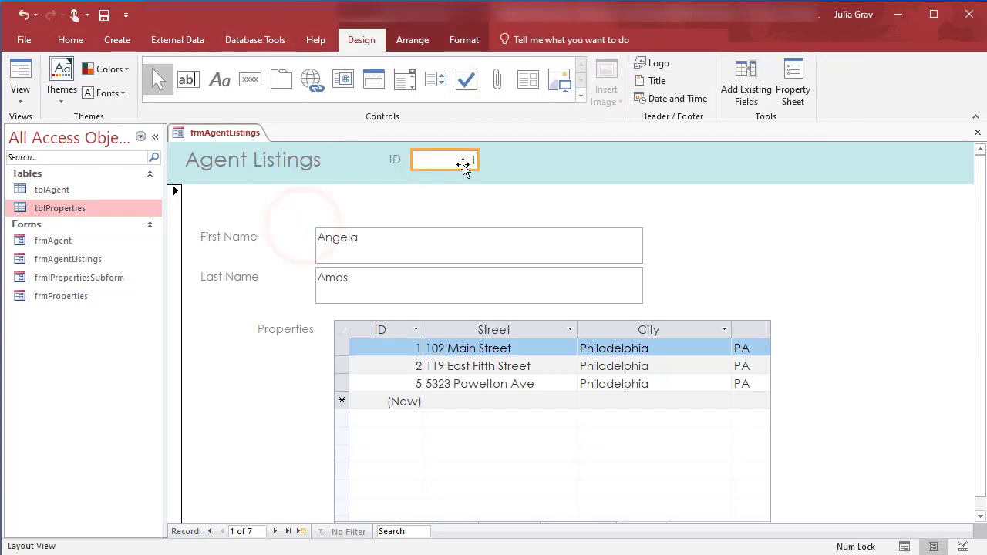
pyautogui.click(463, 40)
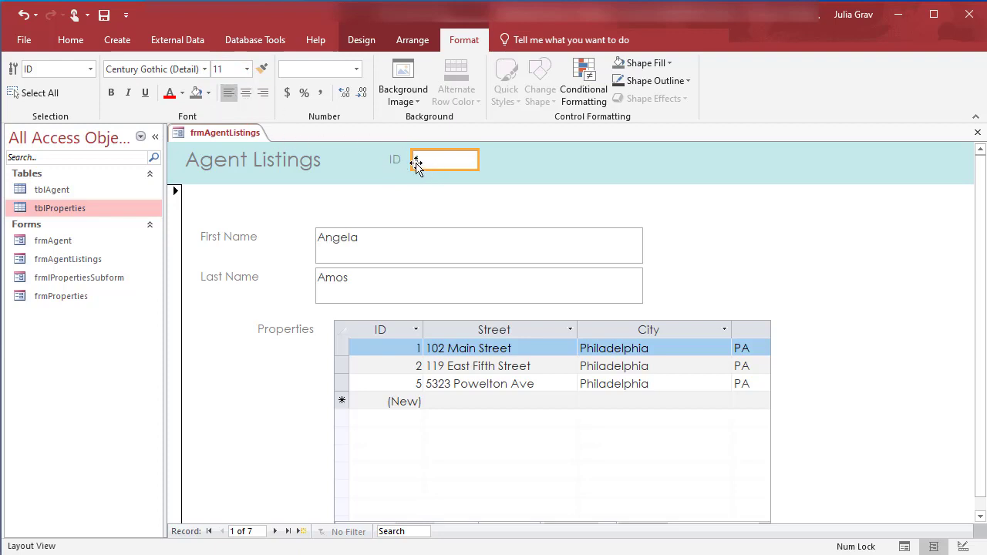
# Make the First Name and Last Name labels bold and right-aligned, and narrow the name boxes
pyautogui.click(254, 237)
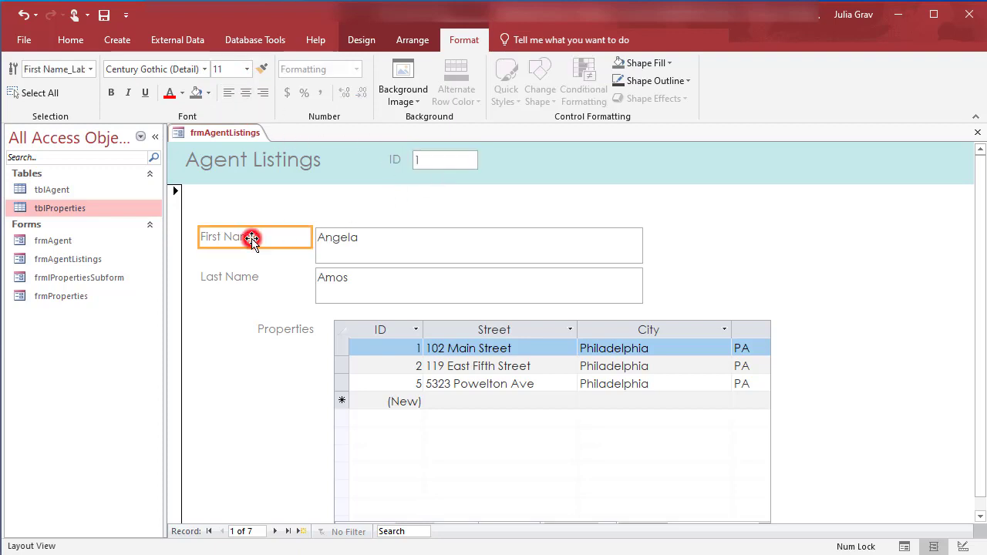
pyautogui.click(254, 276)
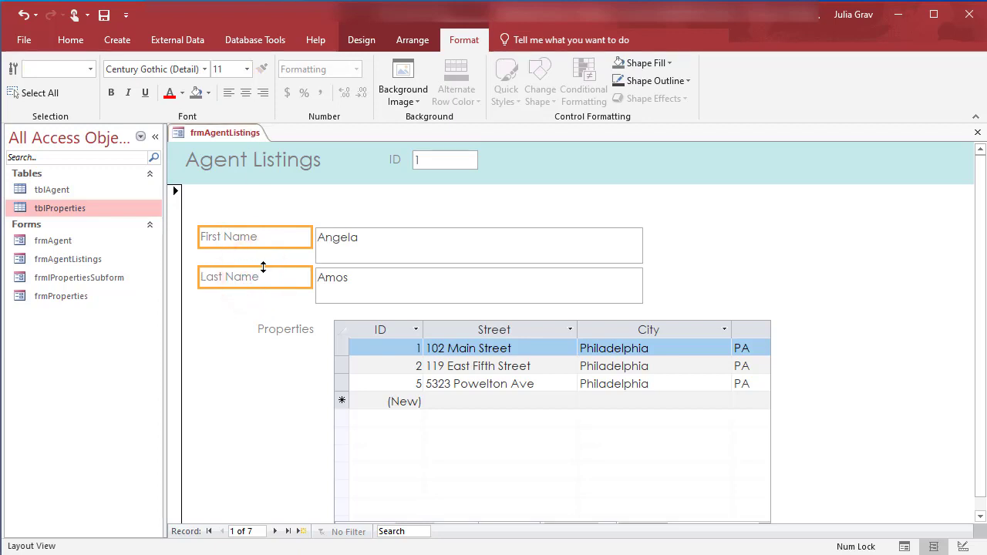
pyautogui.click(262, 93)
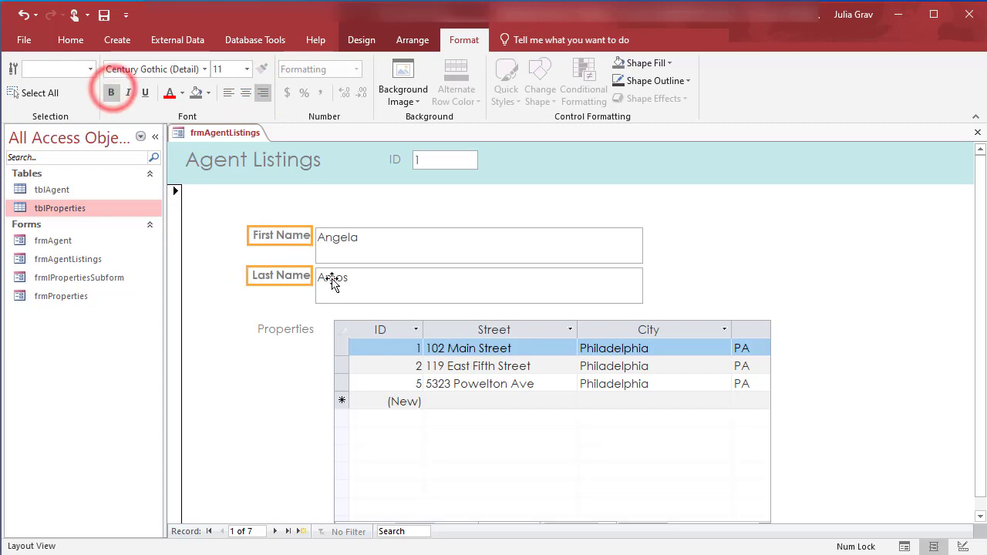
pyautogui.click(477, 245)
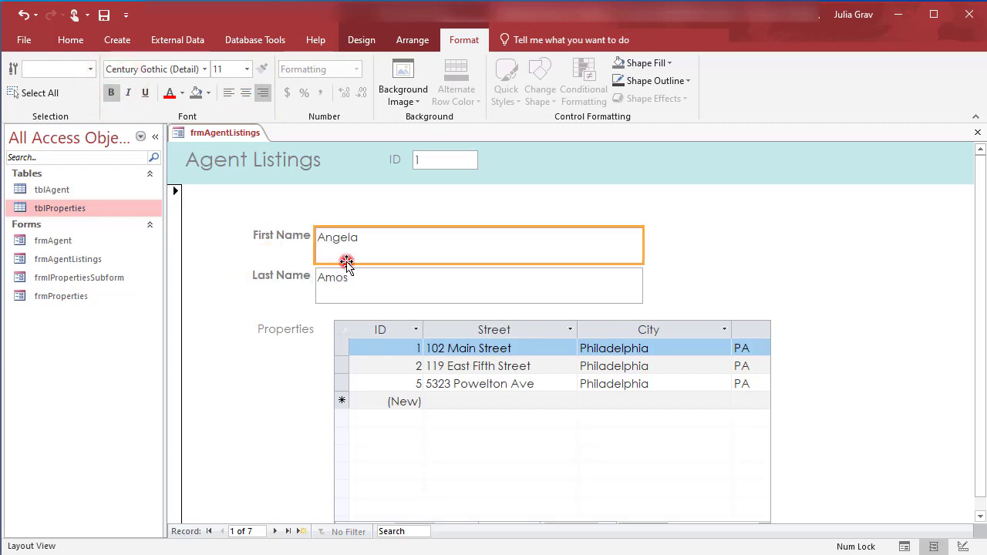
pyautogui.click(361, 276)
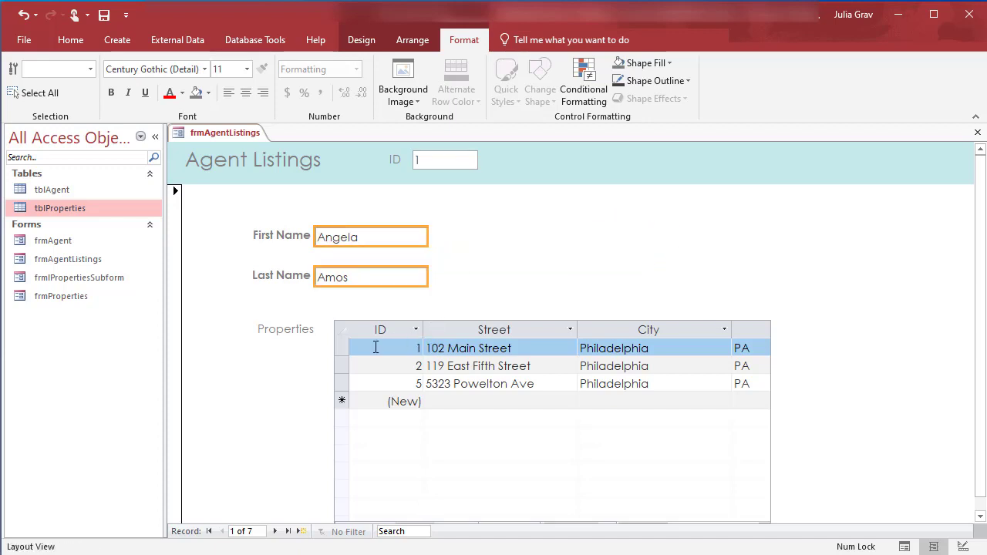
# Select the Properties label and subform and move them left beside the name fields
pyautogui.click(342, 322)
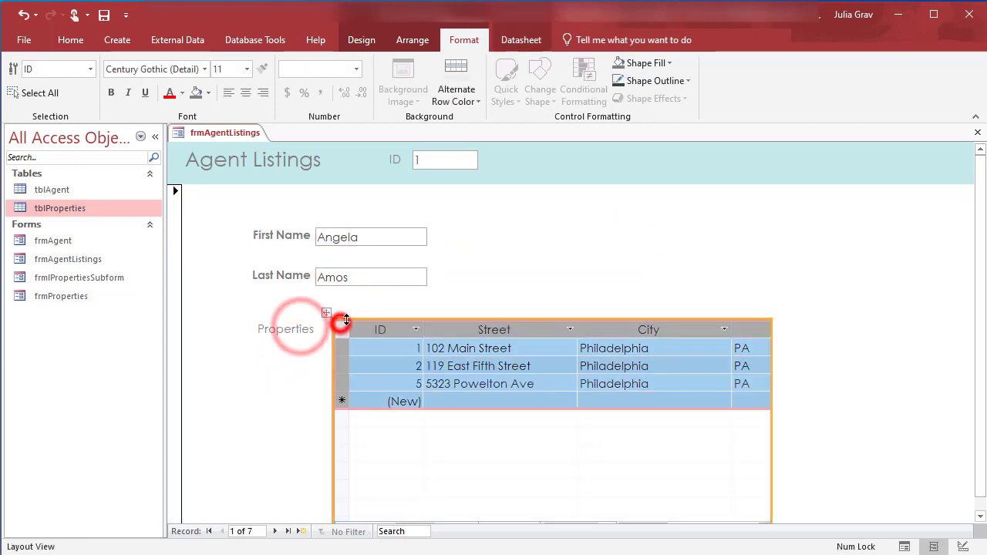
pyautogui.click(285, 329)
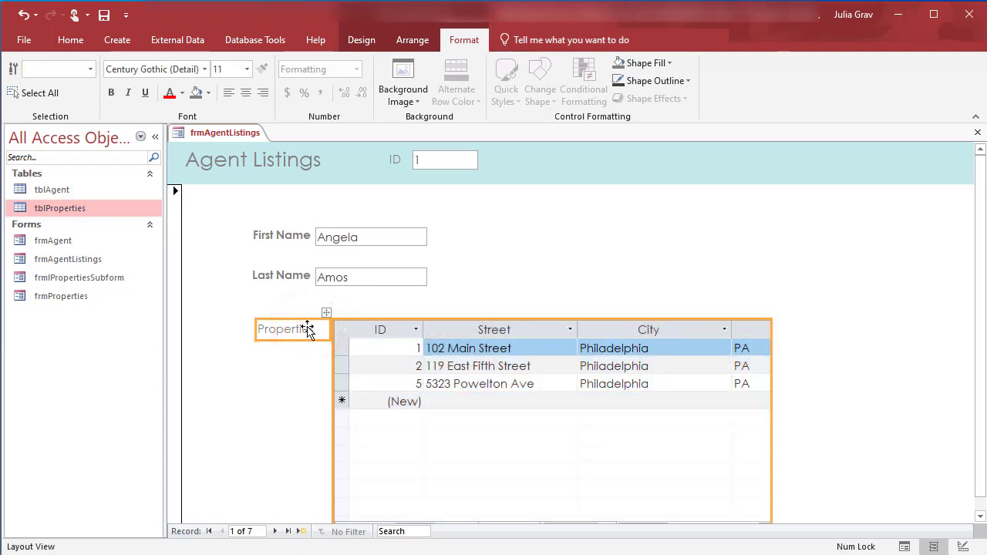
pyautogui.click(316, 343)
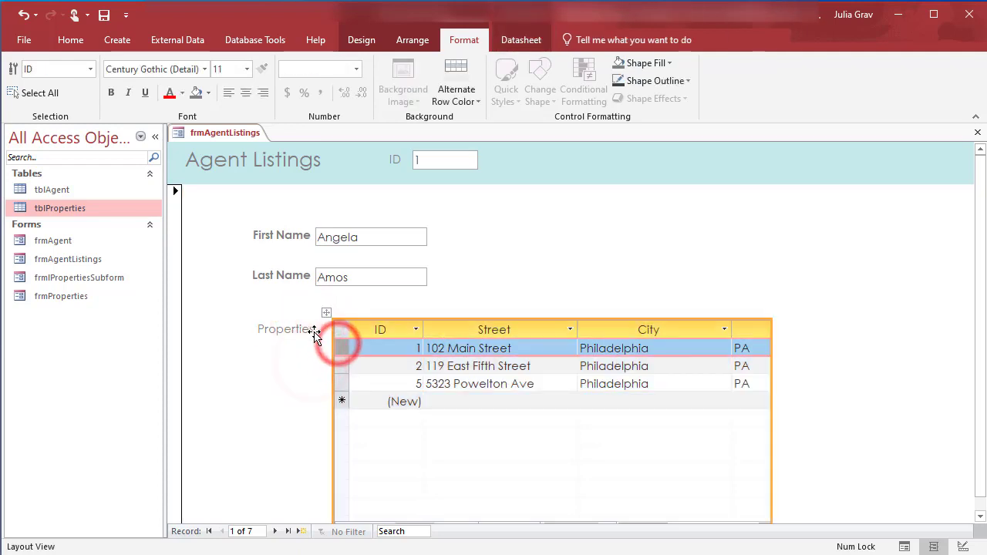
pyautogui.click(285, 330)
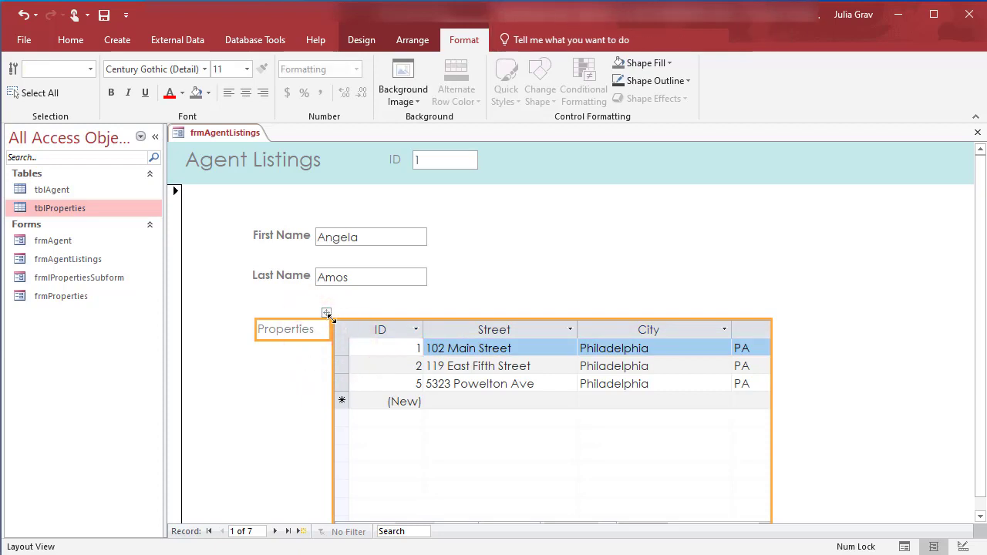
pyautogui.moveTo(330, 334)
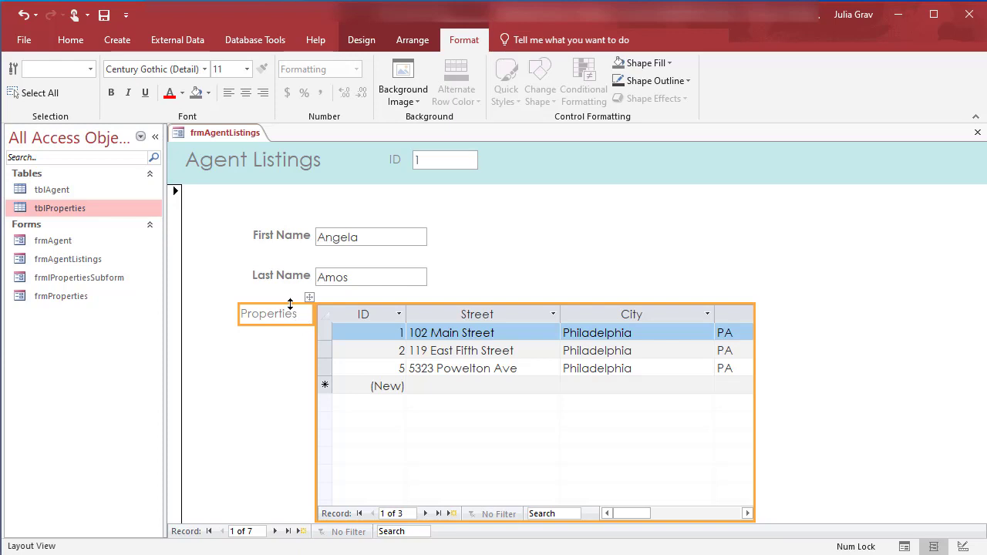
# Make the Properties label bold and clear the selection to review the layout
pyautogui.click(275, 315)
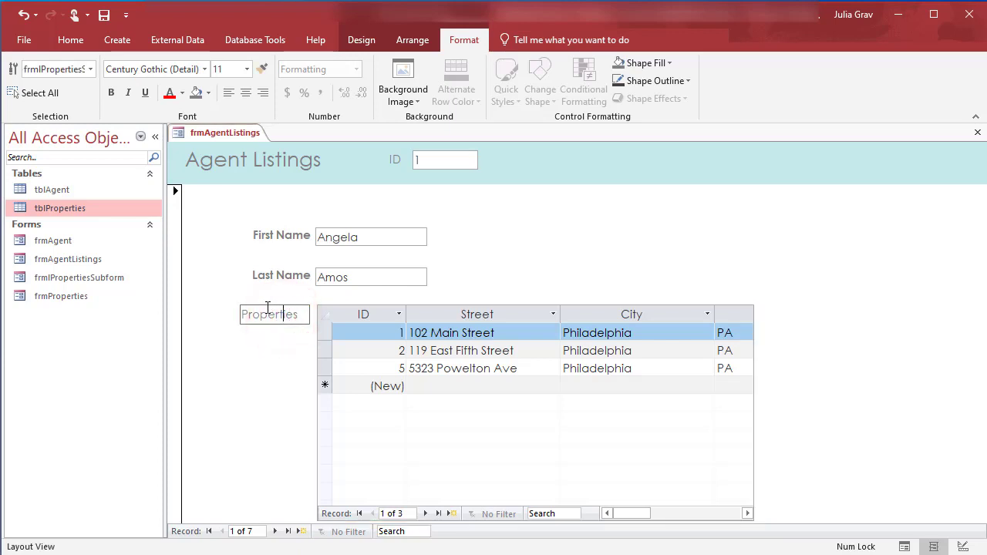
pyautogui.click(111, 93)
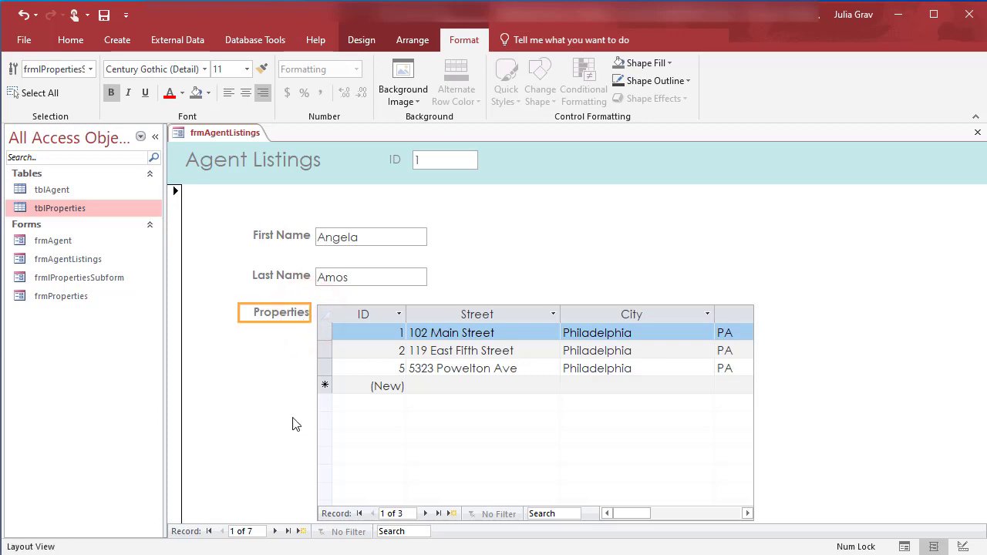
pyautogui.click(290, 388)
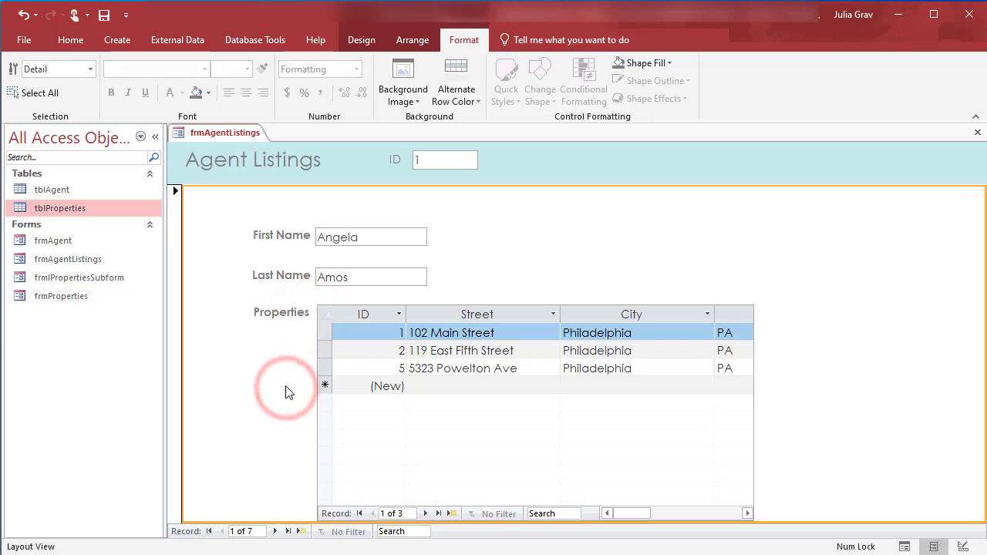
pyautogui.moveTo(245, 307)
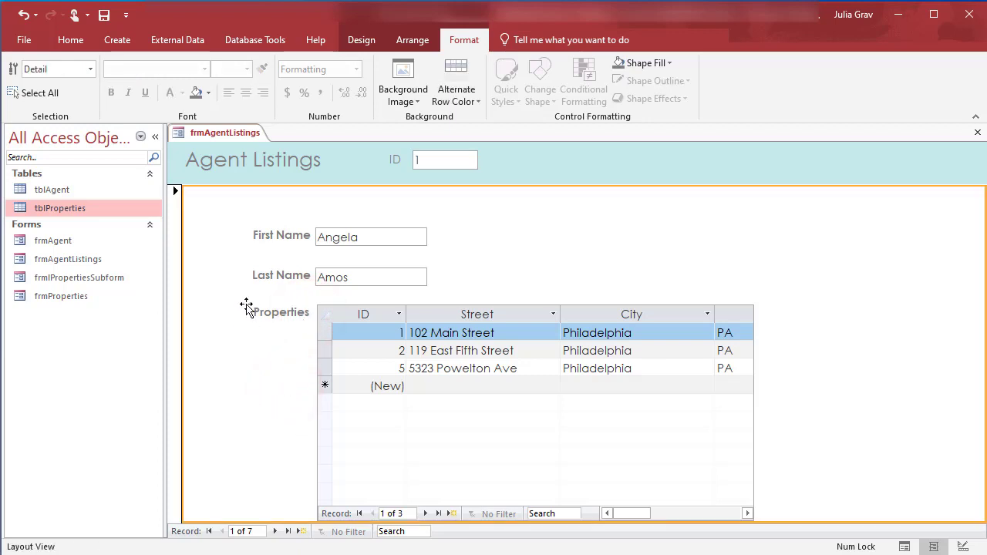